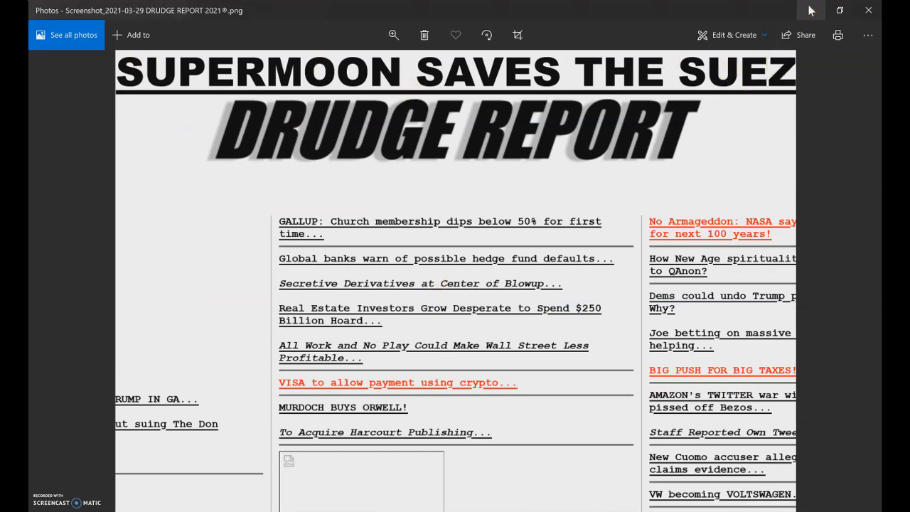
mouse_move(811, 10)
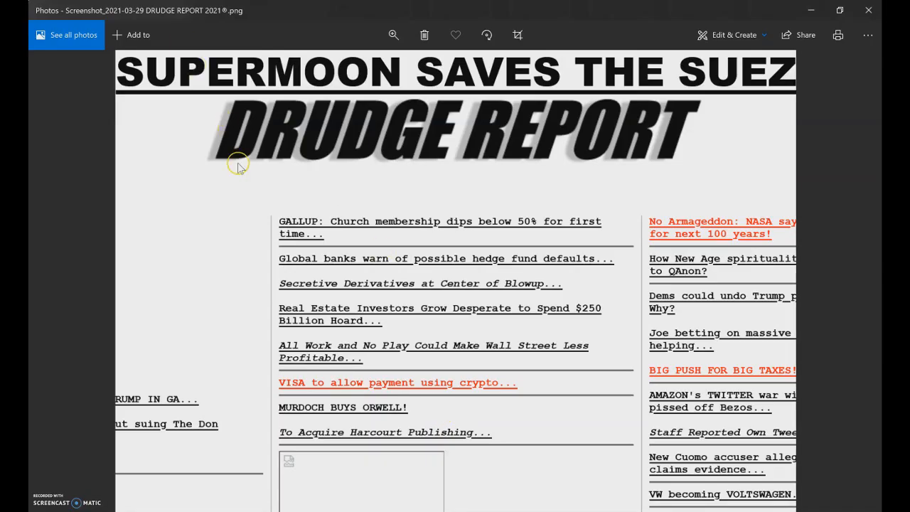
mouse_move(247, 178)
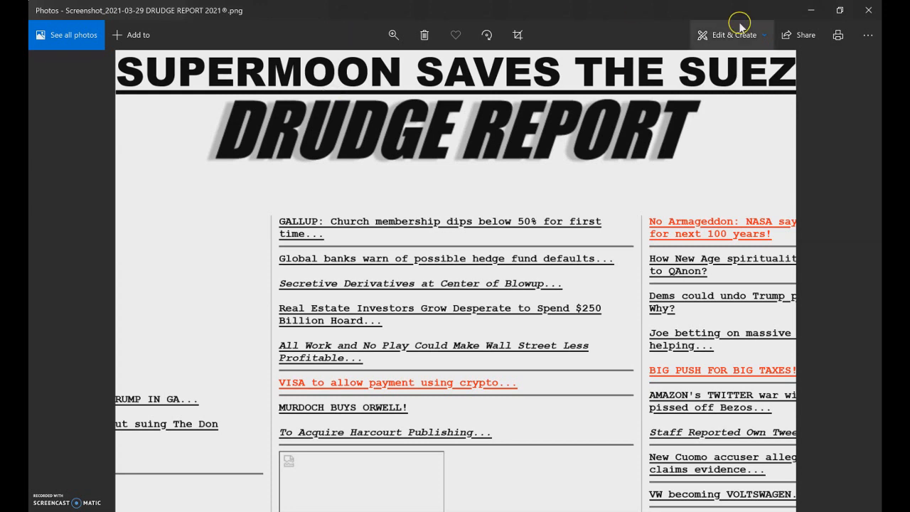
mouse_move(786, 80)
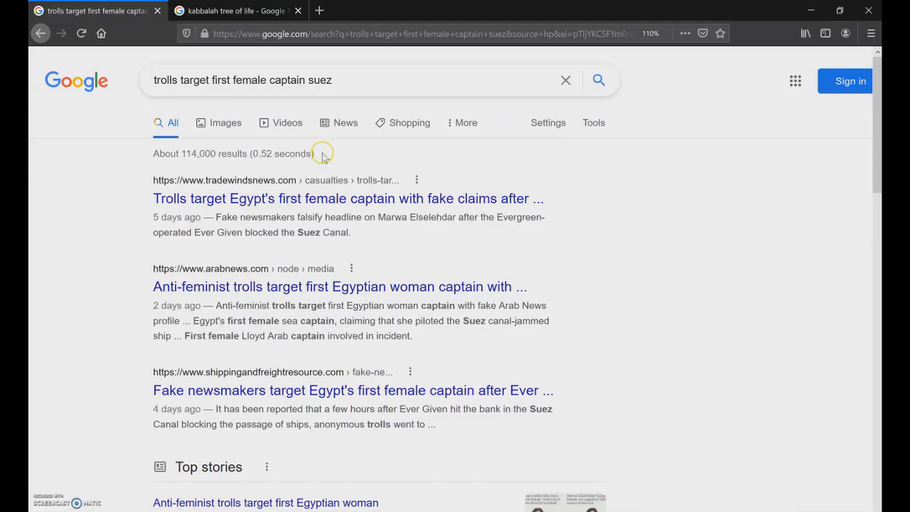
- Switch to the 'kabbalah tree of life' Google image results tab
click(238, 10)
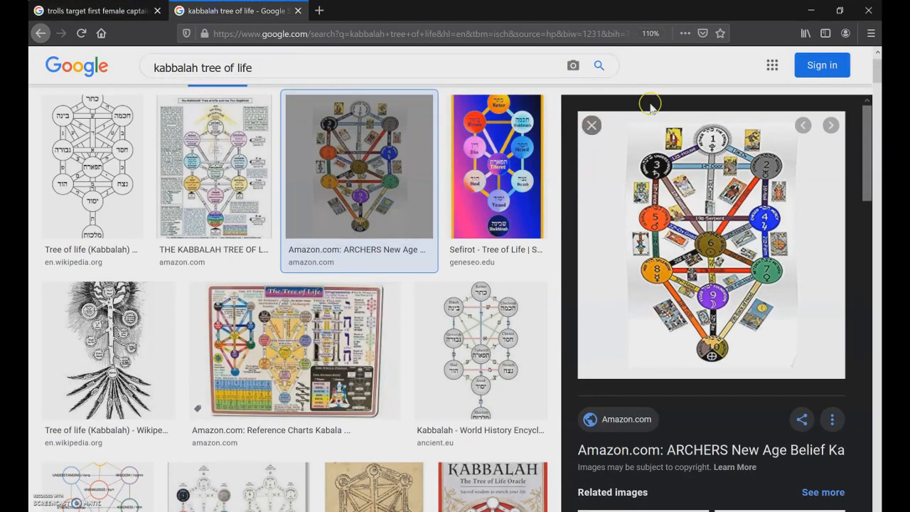
mouse_move(743, 103)
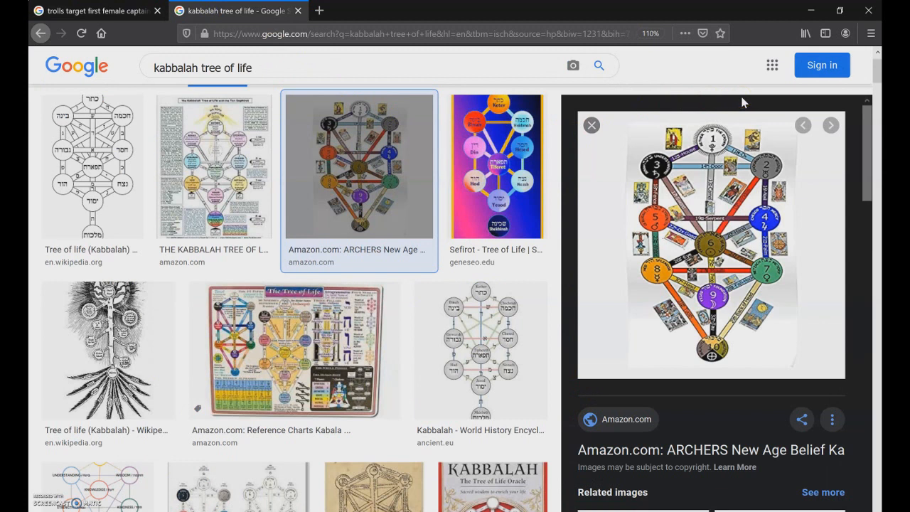
mouse_move(646, 157)
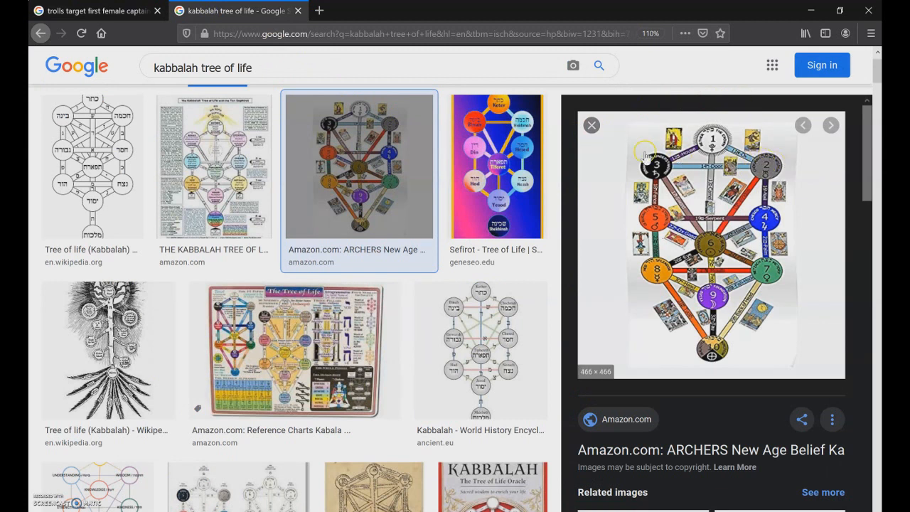
mouse_move(654, 71)
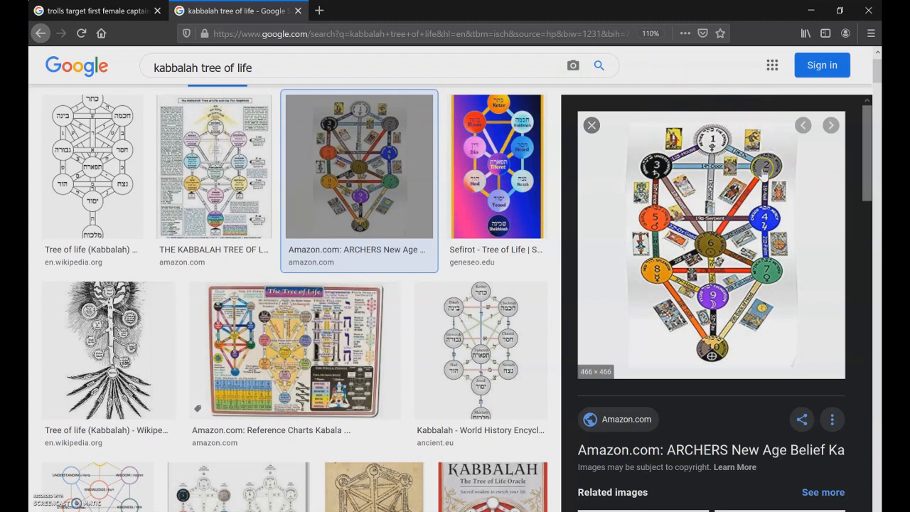
mouse_move(447, 441)
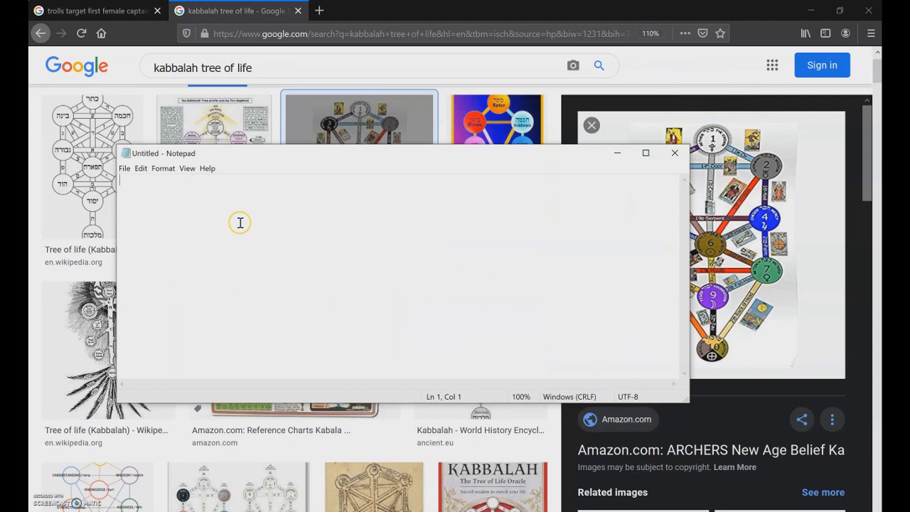
- Type 'zeus', 'sus' and 'jesus' on separate lines in an untitled Notepad note
text(zeus)
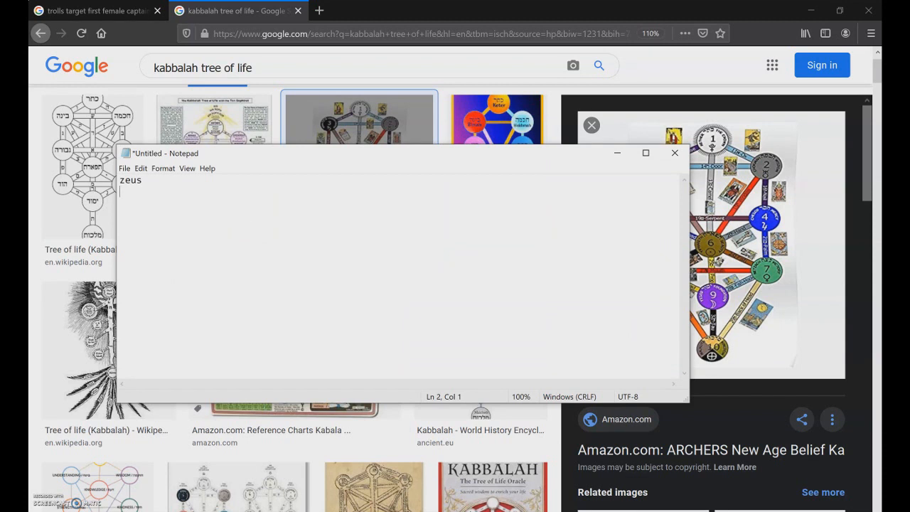
text(sus)
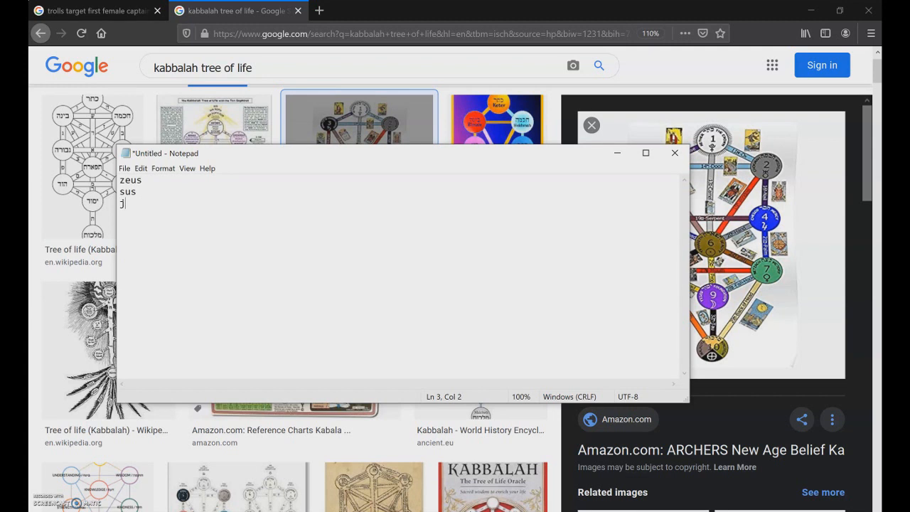
text(esus)
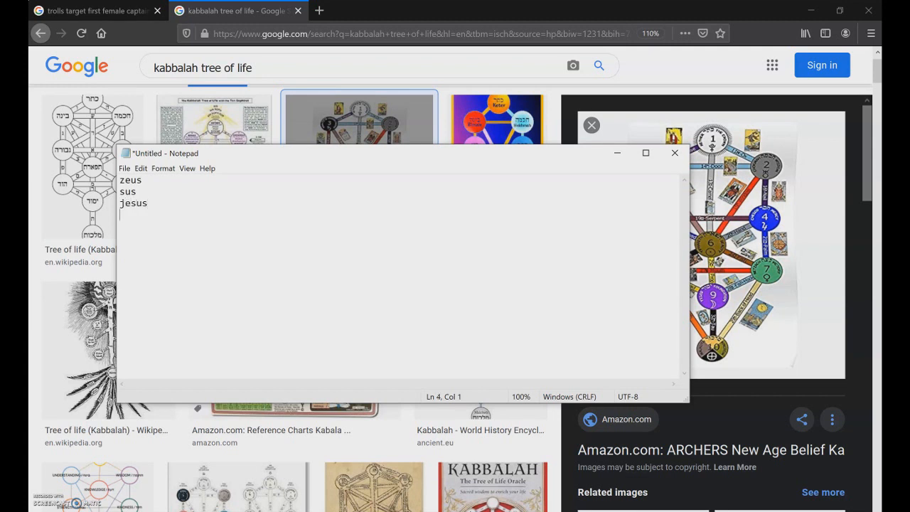
text(jezeus)
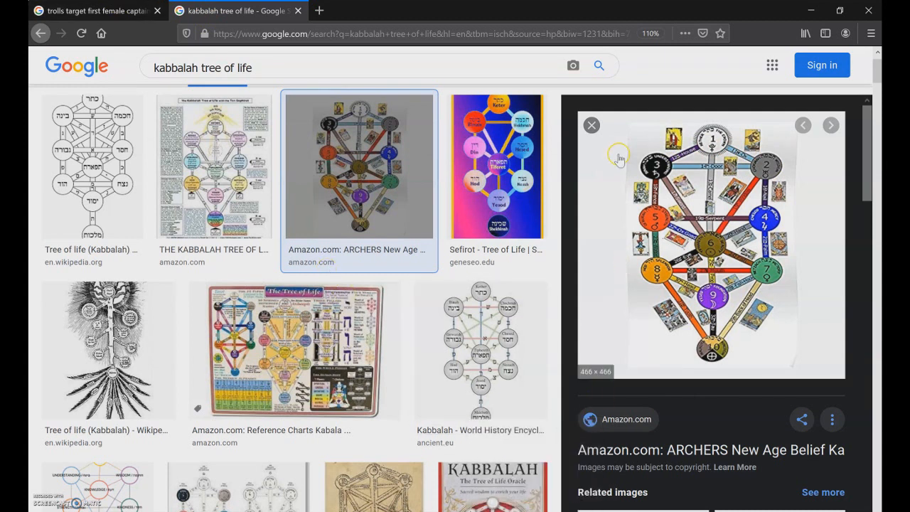
click(92, 10)
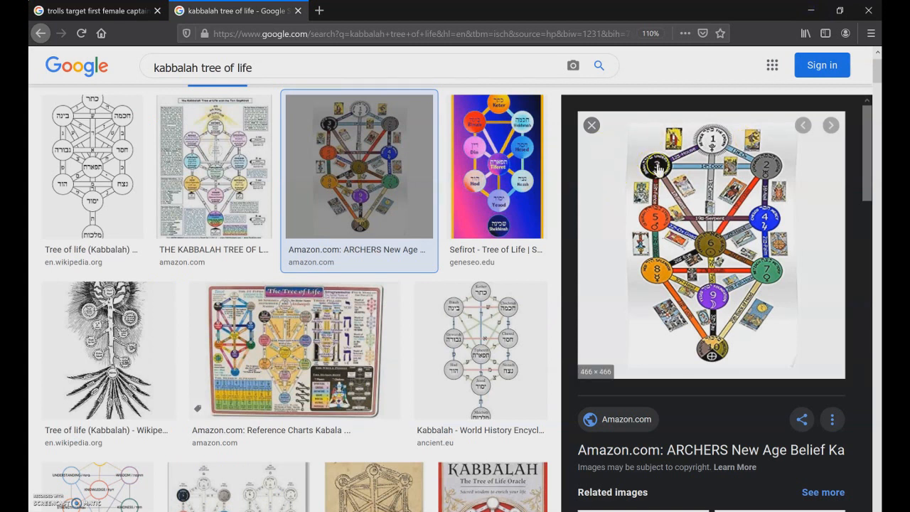
mouse_move(598, 185)
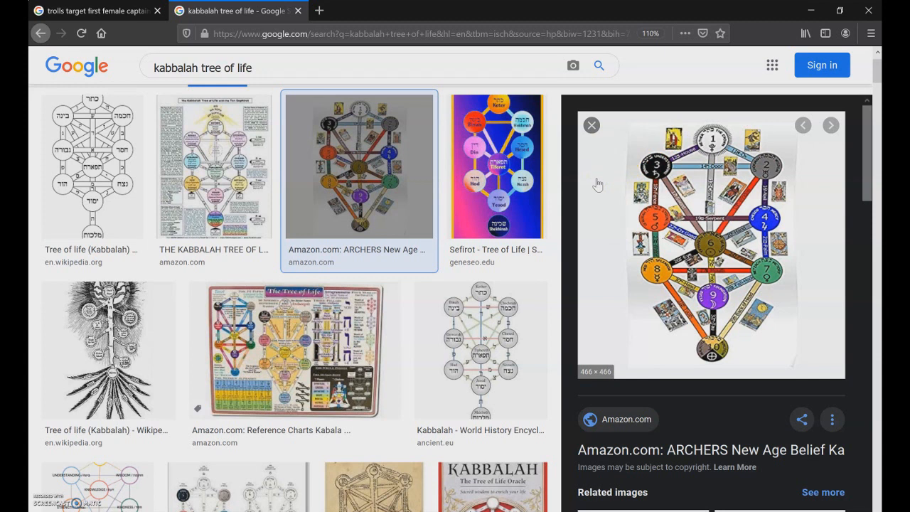
mouse_move(768, 167)
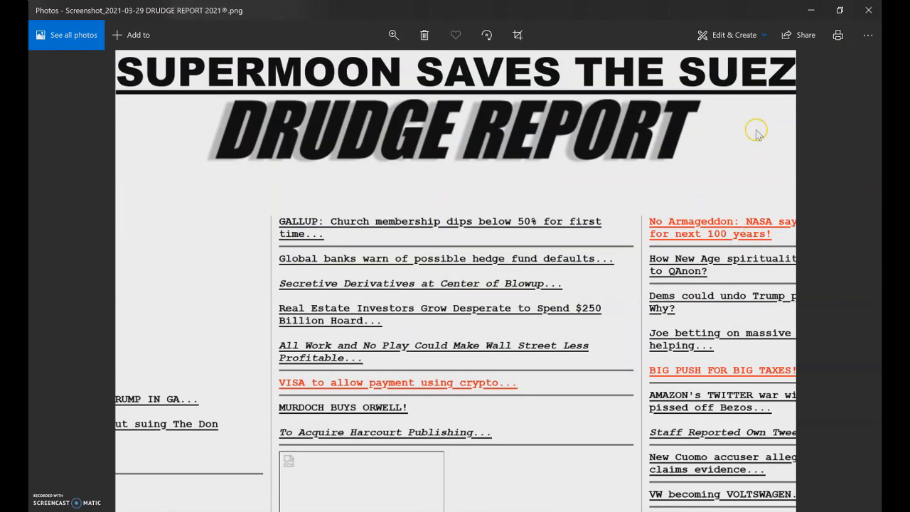
mouse_move(811, 10)
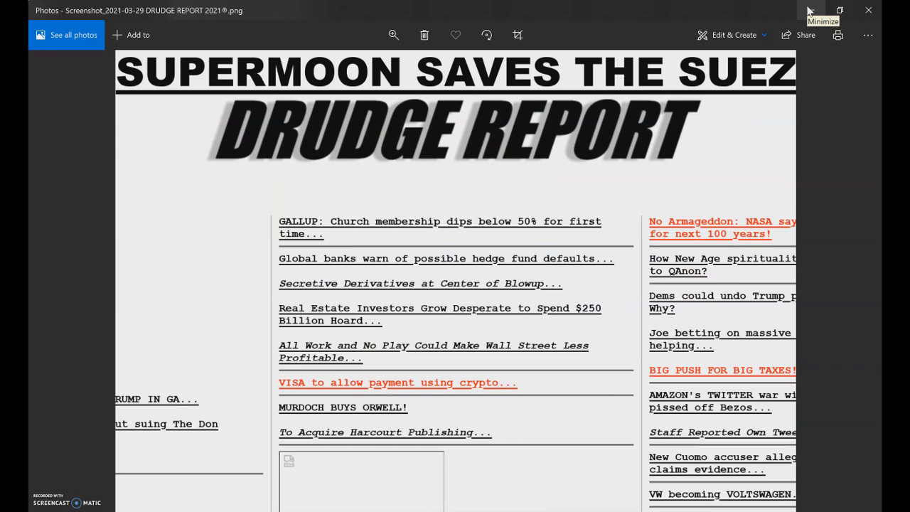
mouse_move(809, 10)
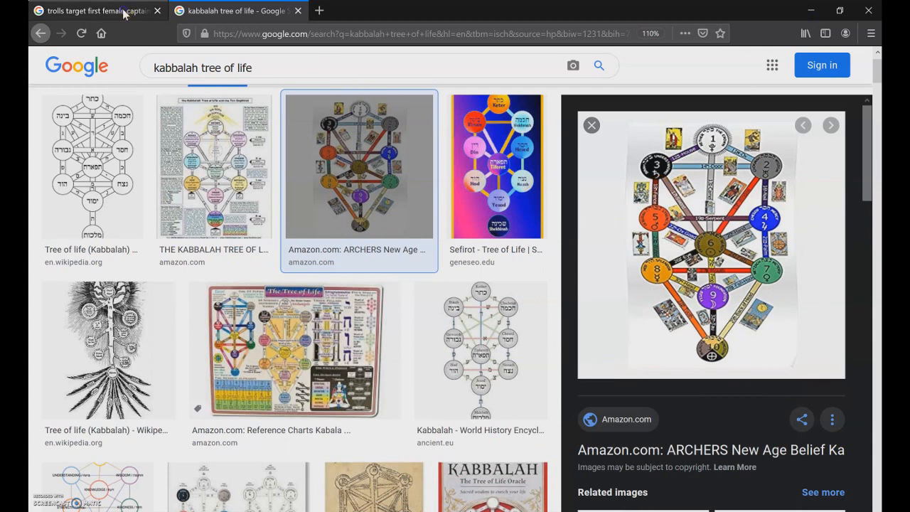
- Switch to the Google results tab about trolls targeting the Suez captain
click(85, 10)
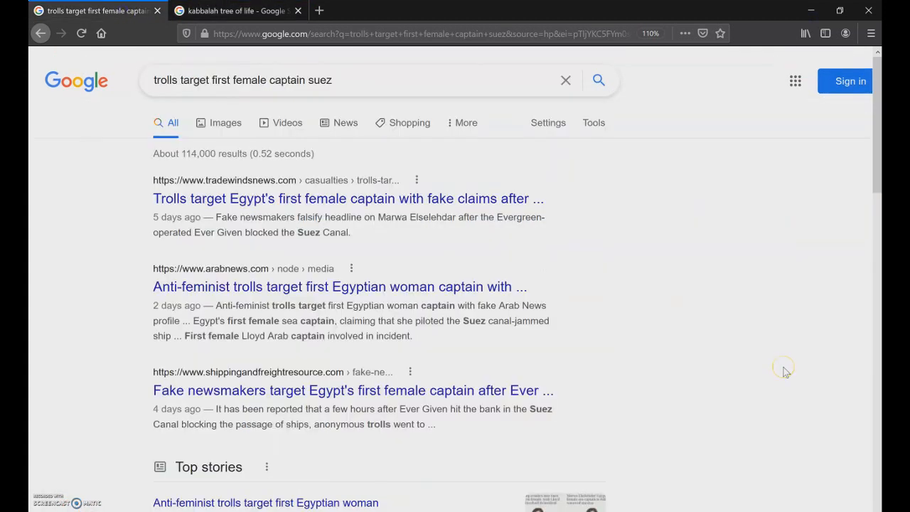
mouse_move(785, 370)
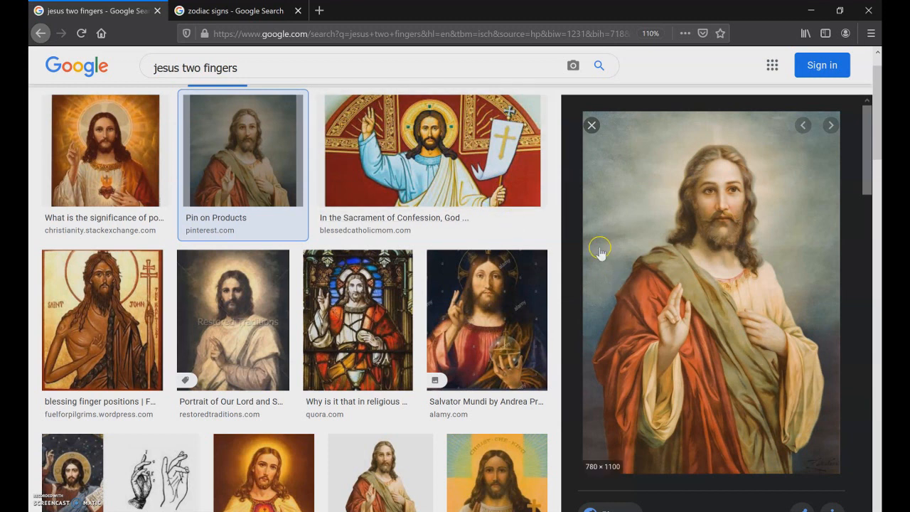
mouse_move(575, 196)
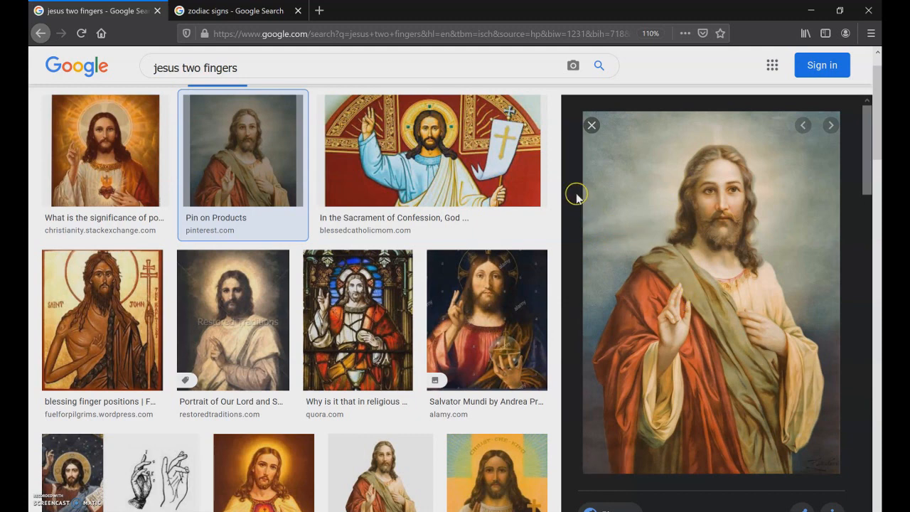
click(231, 11)
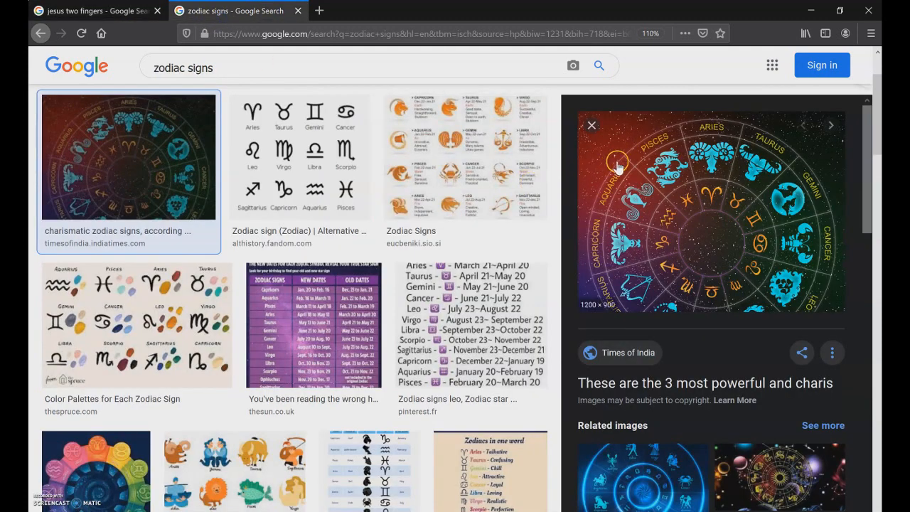
click(92, 11)
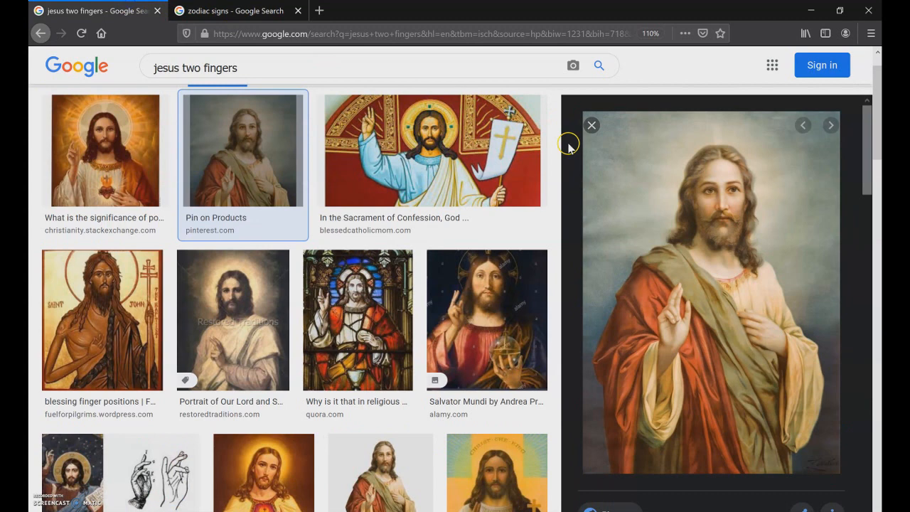
click(232, 11)
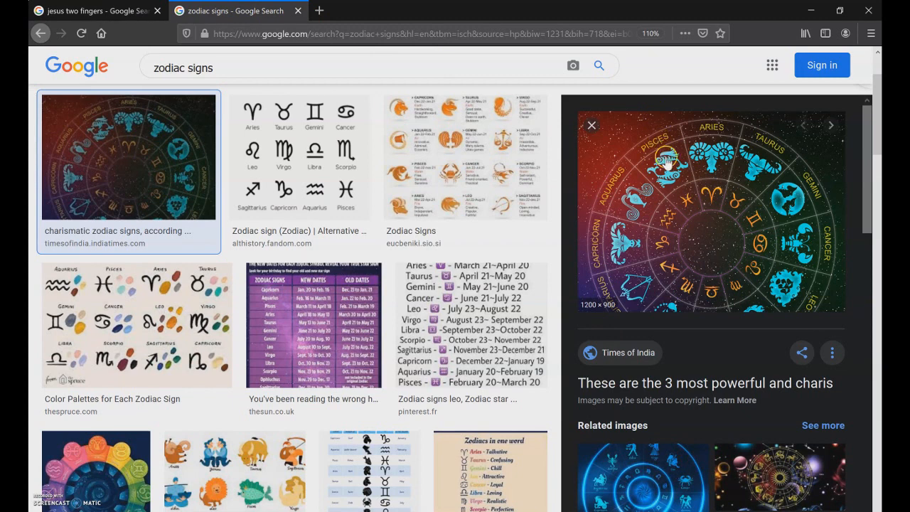
mouse_move(609, 182)
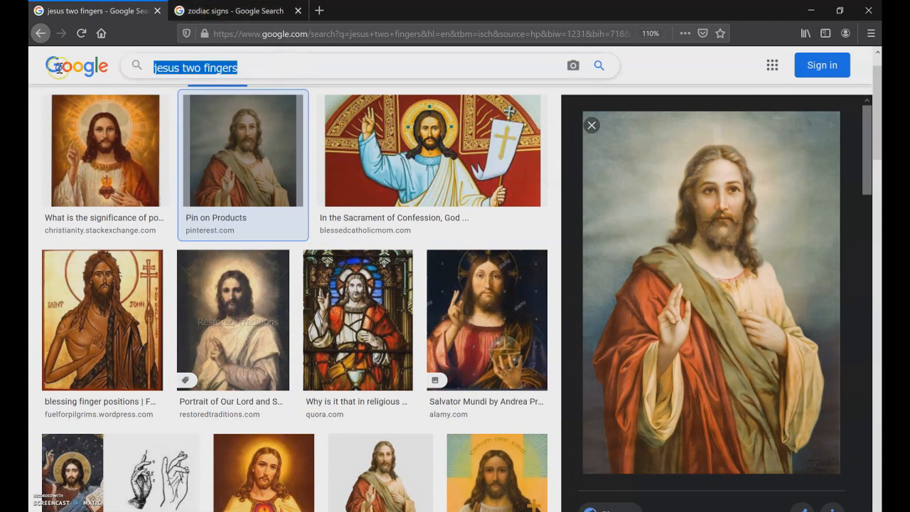
- Enter 'suez' in the Google search box and return to the zodiac signs results
text(suez)
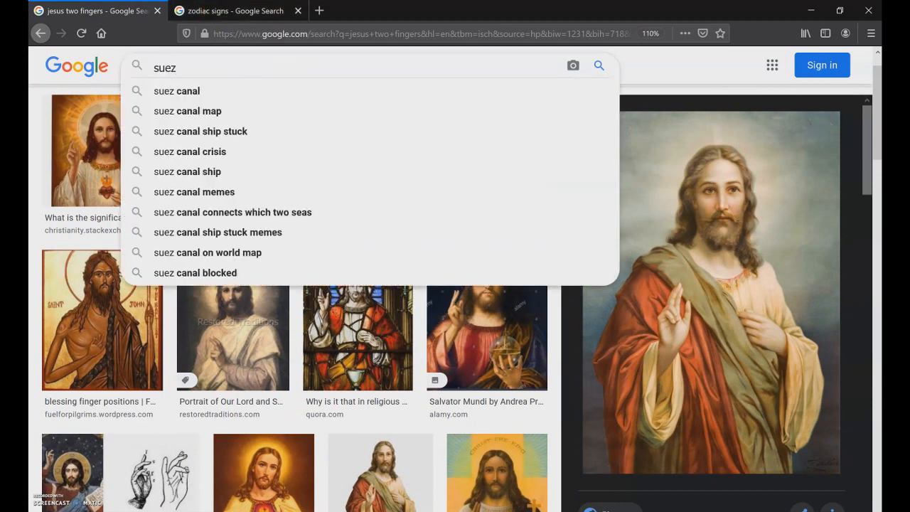
double_click(164, 66)
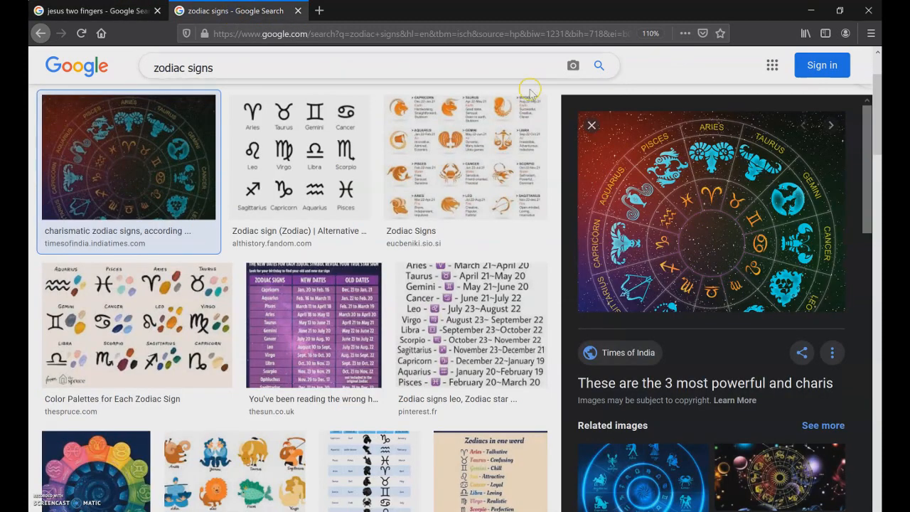
mouse_move(593, 126)
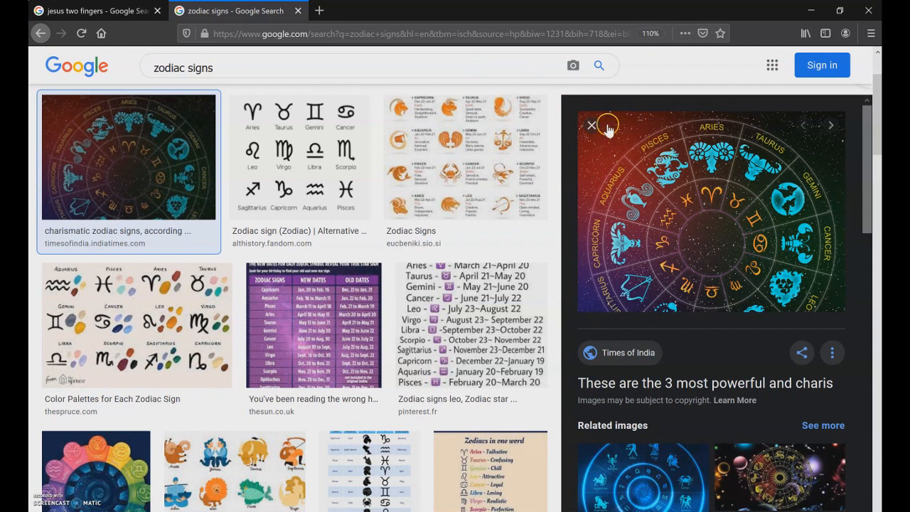
mouse_move(426, 71)
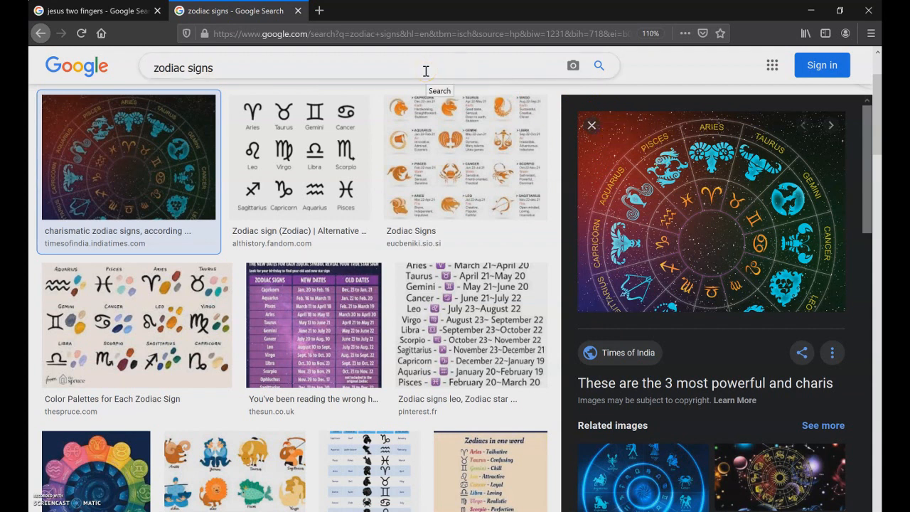